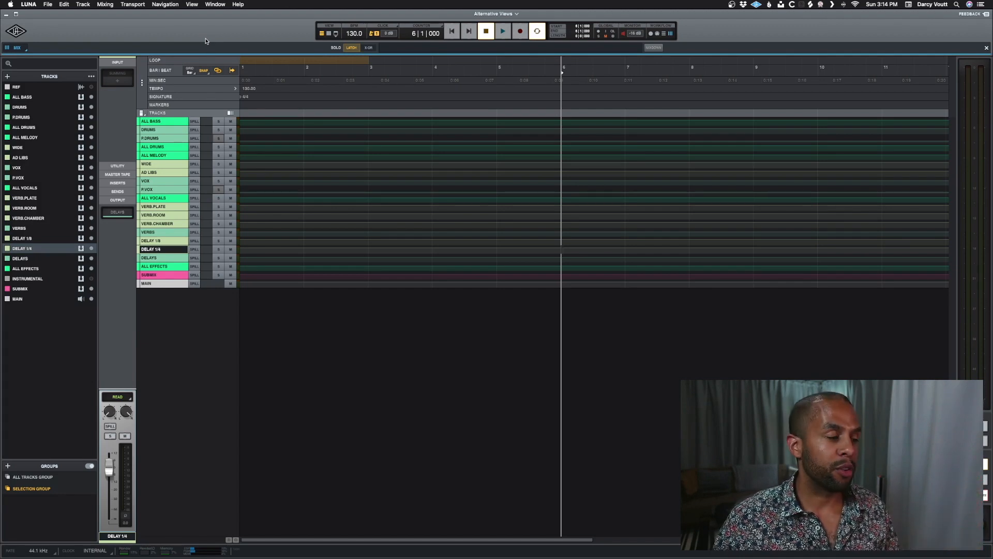
{"action": "mouse_move", "coordinate": [90, 188]}
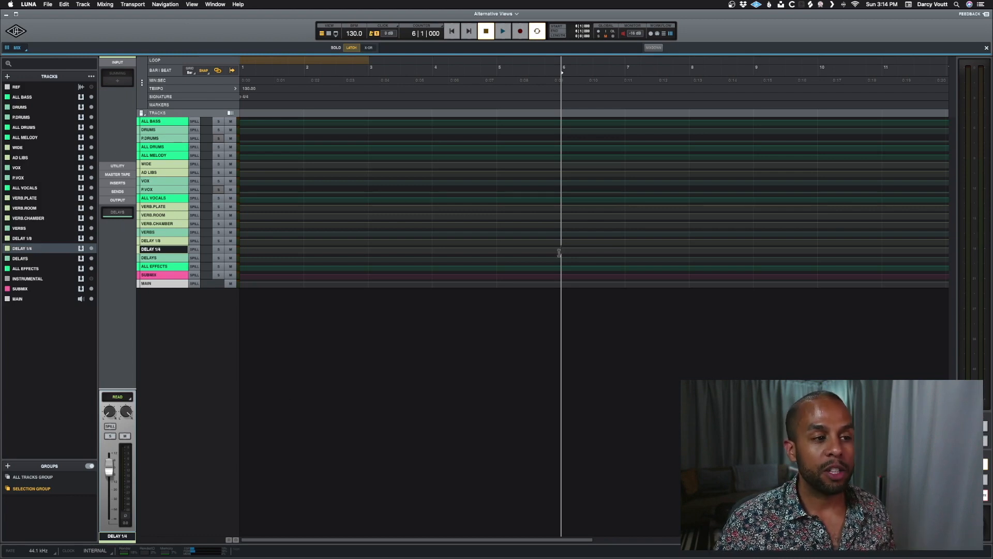
{"action": "mouse_move", "coordinate": [973, 170]}
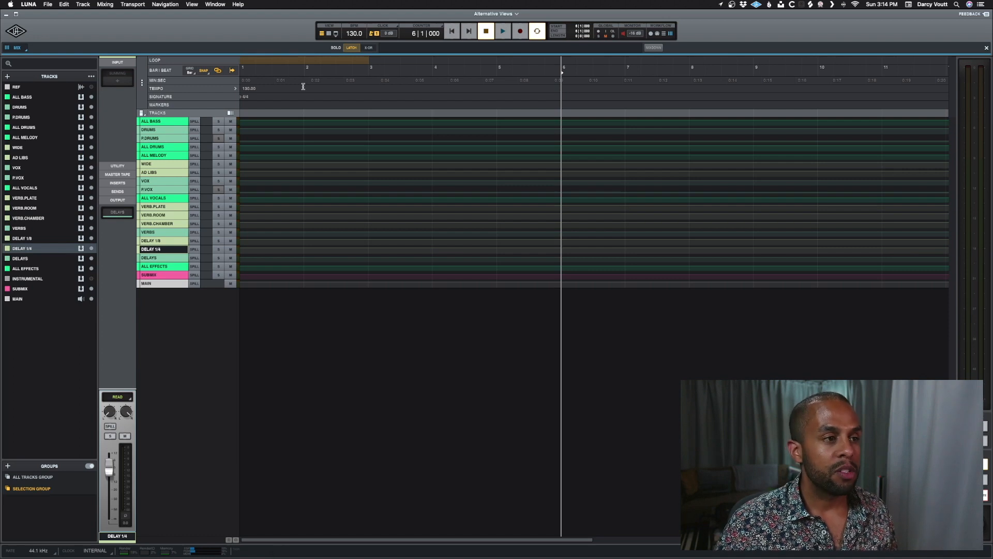
Hide the tracks view's side panels via the panel visibility toggles, then show them again.
{"action": "left_click", "coordinate": [335, 33]}
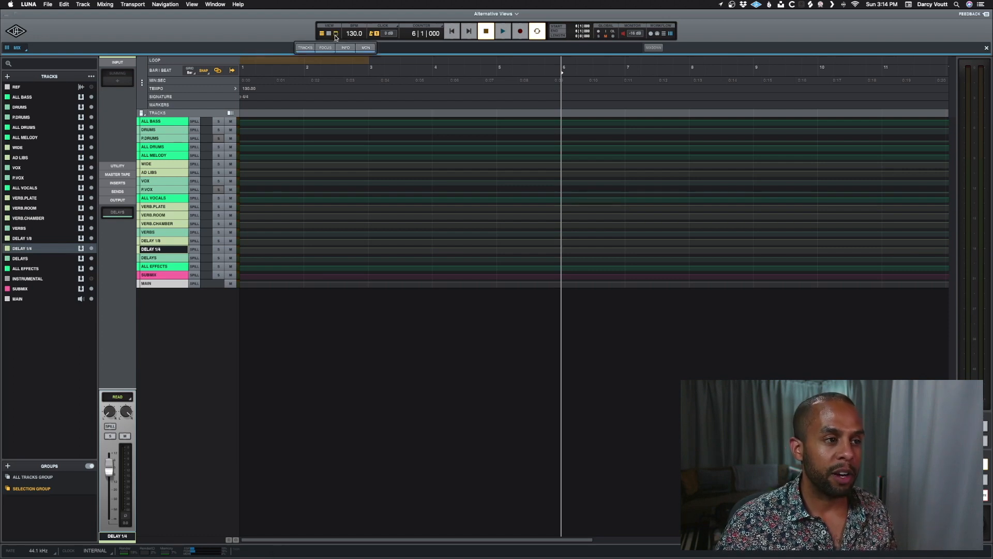
{"action": "left_click", "coordinate": [335, 33]}
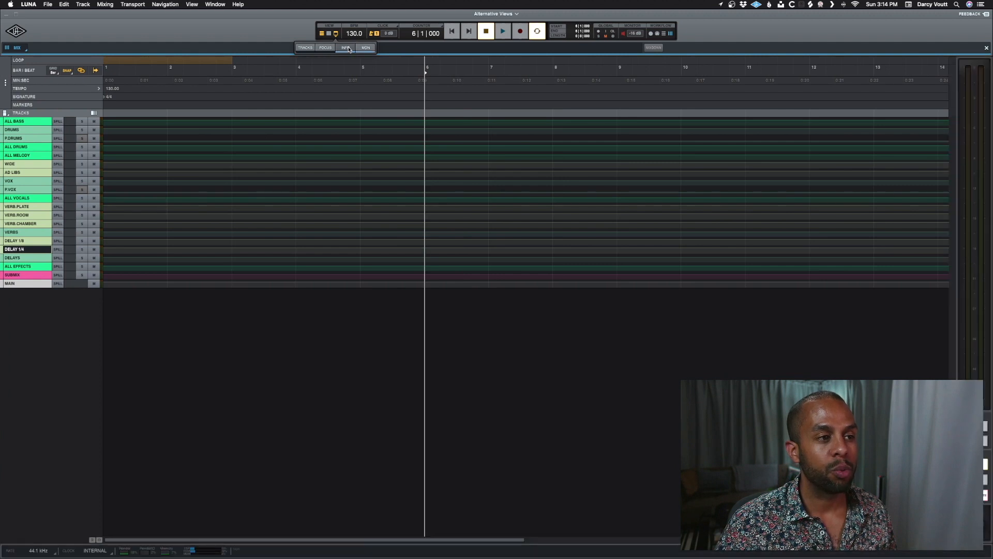
{"action": "left_click", "coordinate": [329, 33]}
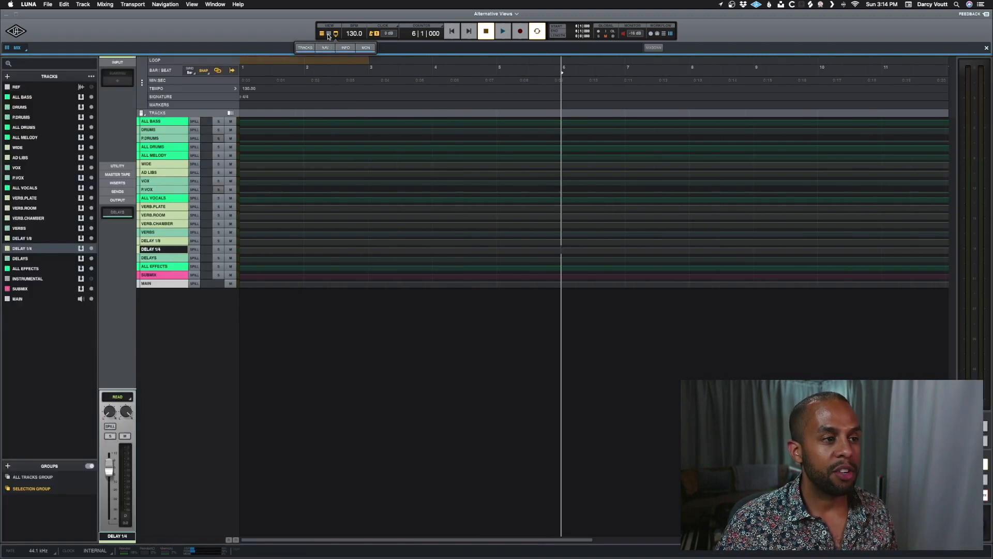
{"action": "left_click", "coordinate": [321, 33]}
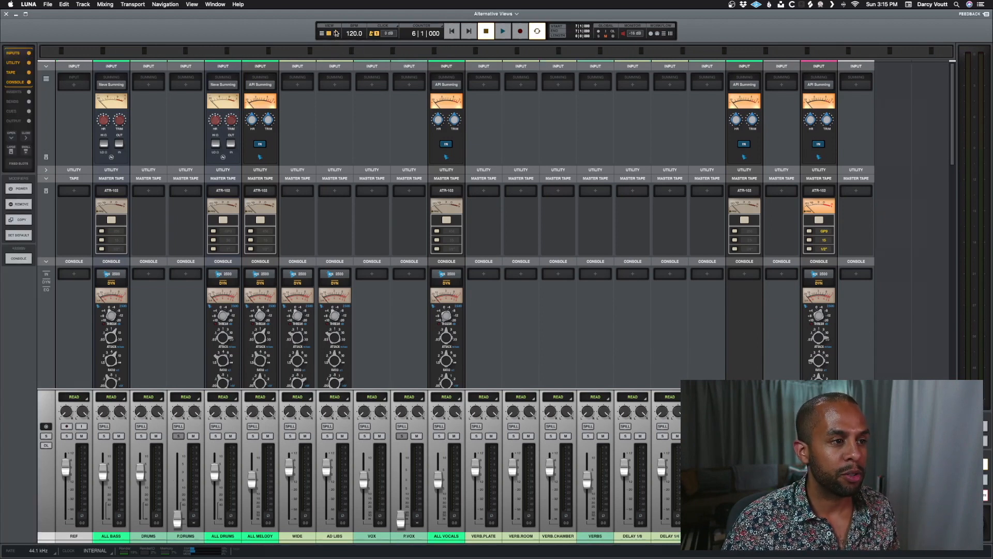
Turn off the Info inspector in the tracks window, keeping the track list, and return to the mixer window.
{"action": "left_click", "coordinate": [335, 33]}
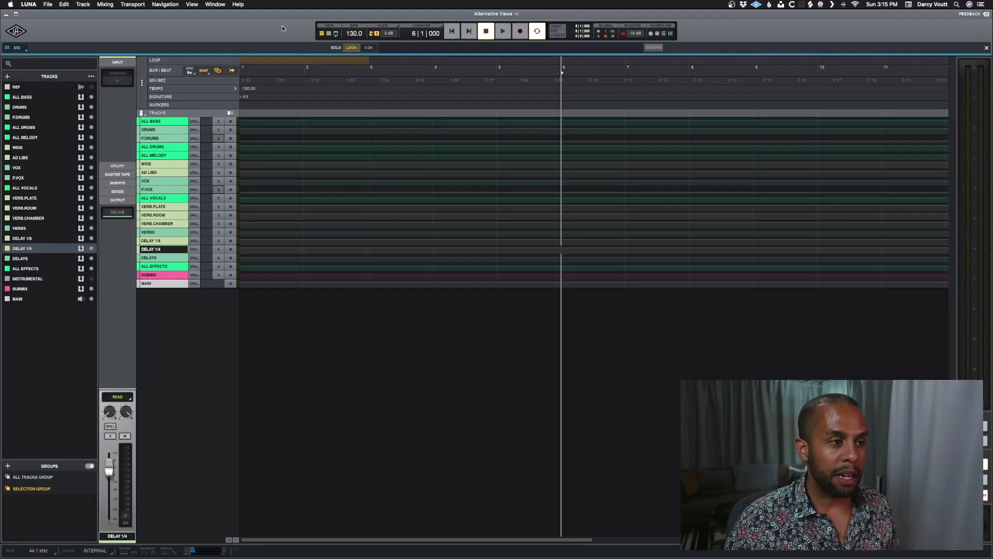
{"action": "left_click", "coordinate": [336, 33]}
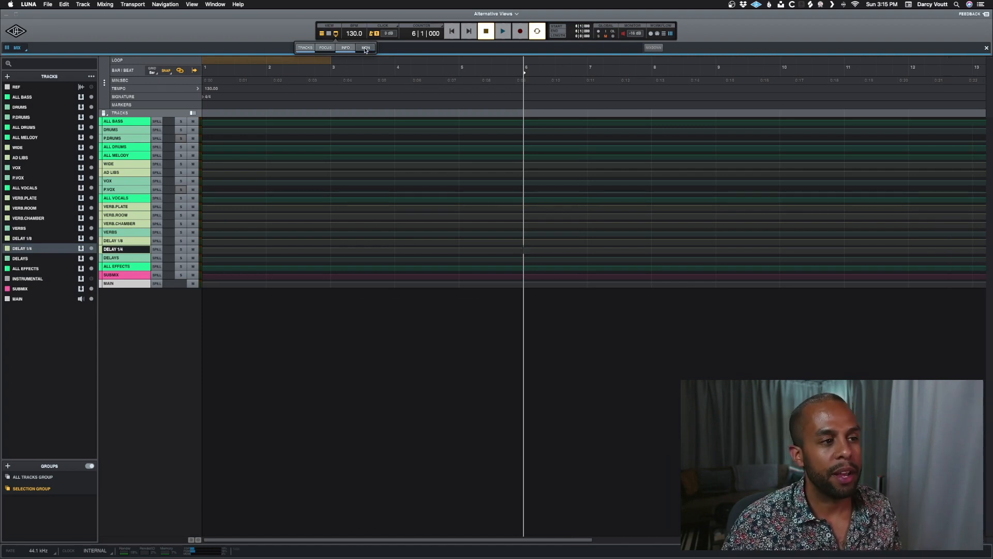
{"action": "left_click", "coordinate": [365, 47]}
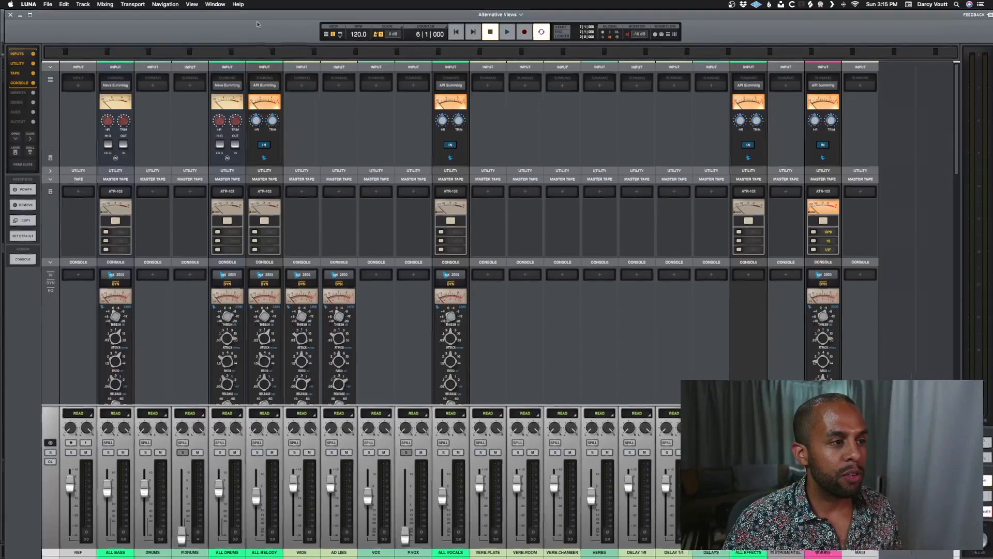